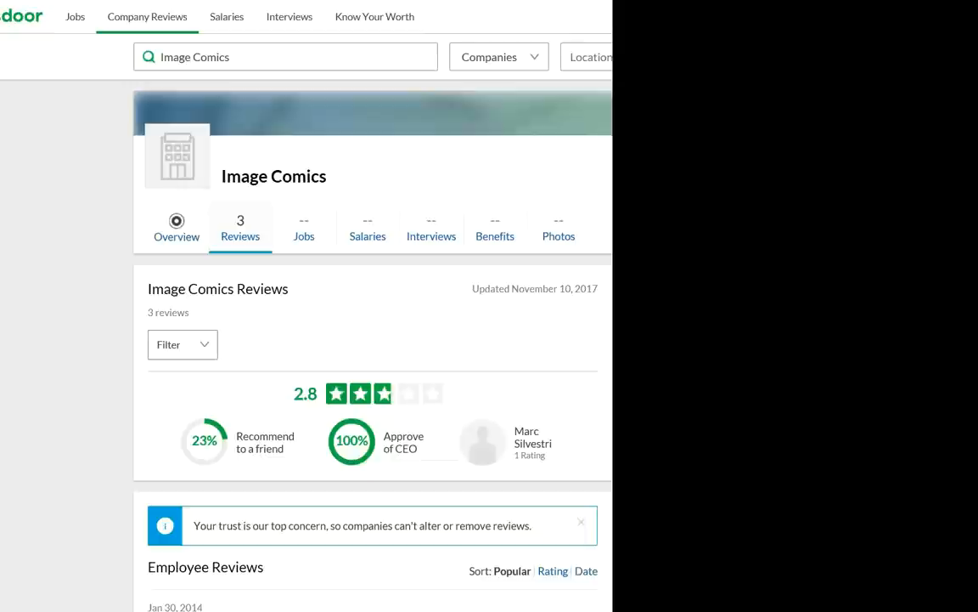
# Scroll past Image Comics' 2.8 rating to the 'A great company to work for and with!' review
pyautogui.scroll(-3)
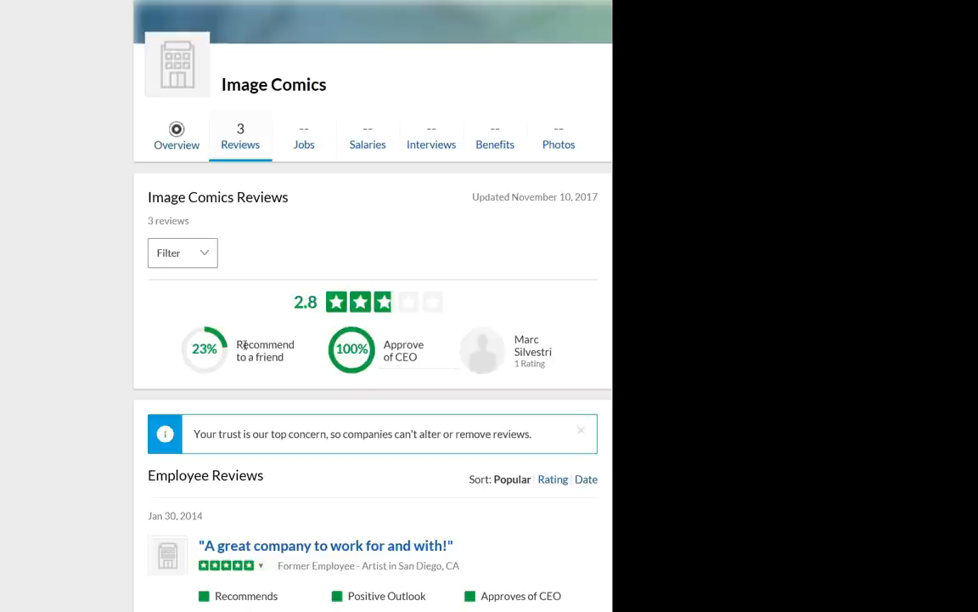
pyautogui.scroll(-3)
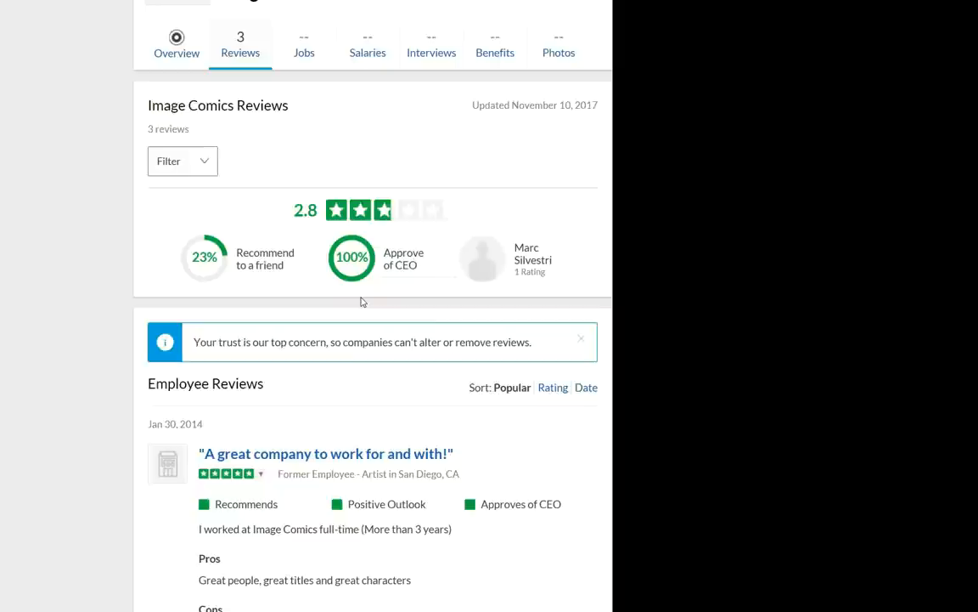
pyautogui.scroll(-3)
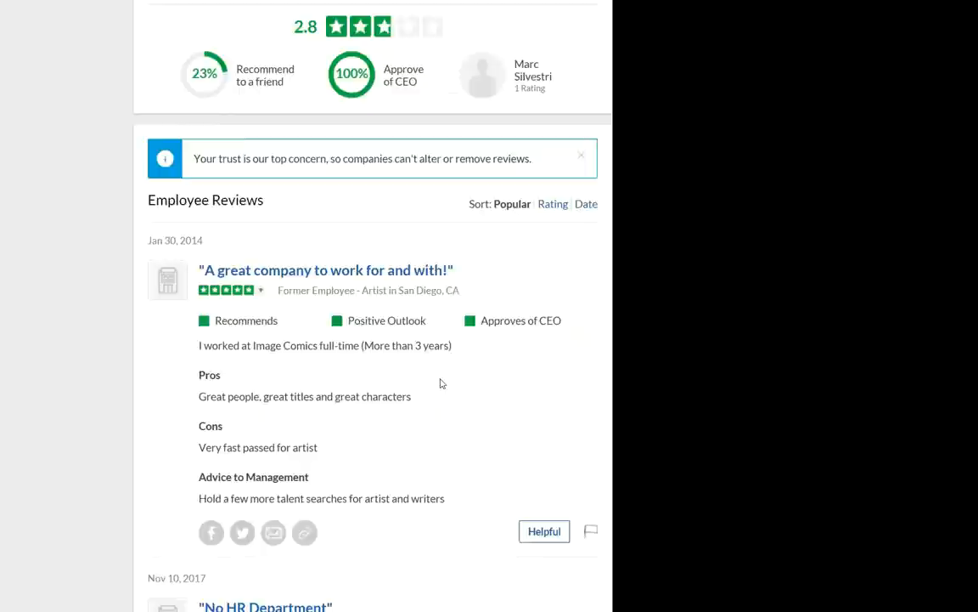
pyautogui.scroll(-3)
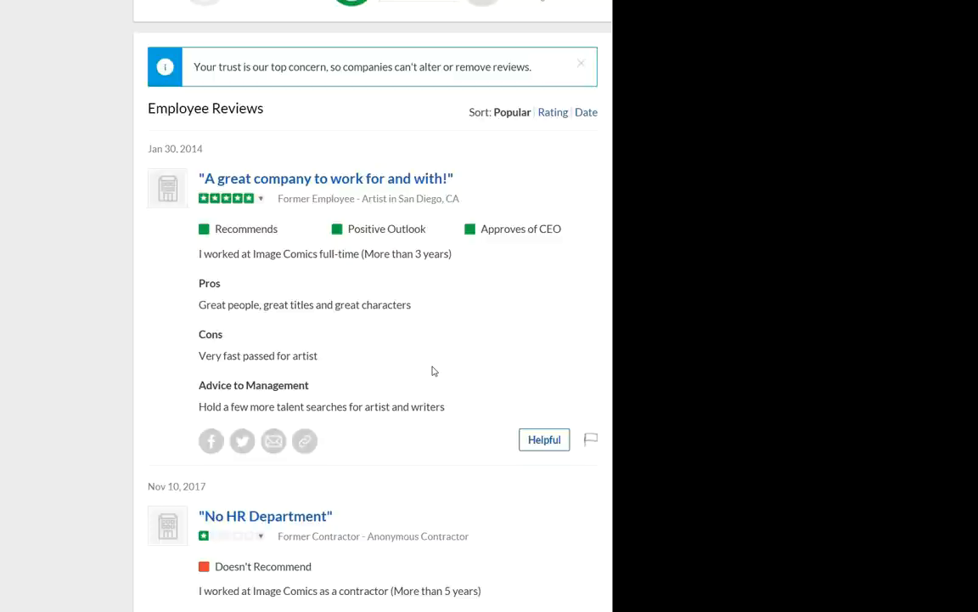
# Scroll down to the 'No HR Department' review with its pros, cons and management advice
pyautogui.scroll(-3)
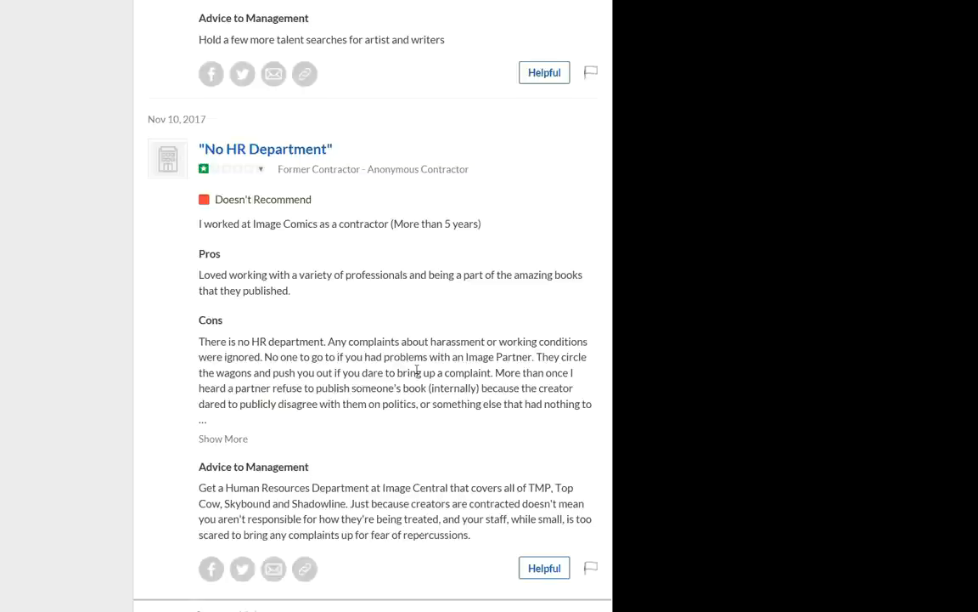
pyautogui.moveTo(399, 328)
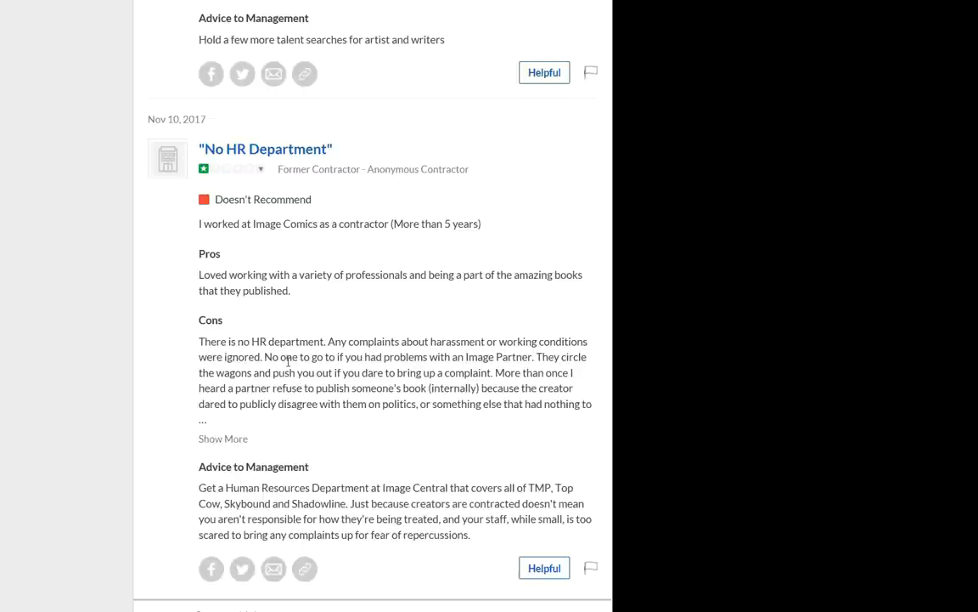
# Toggle the 'No HR Department' Cons with Show More, Show Less, then Show More again
pyautogui.click(223, 438)
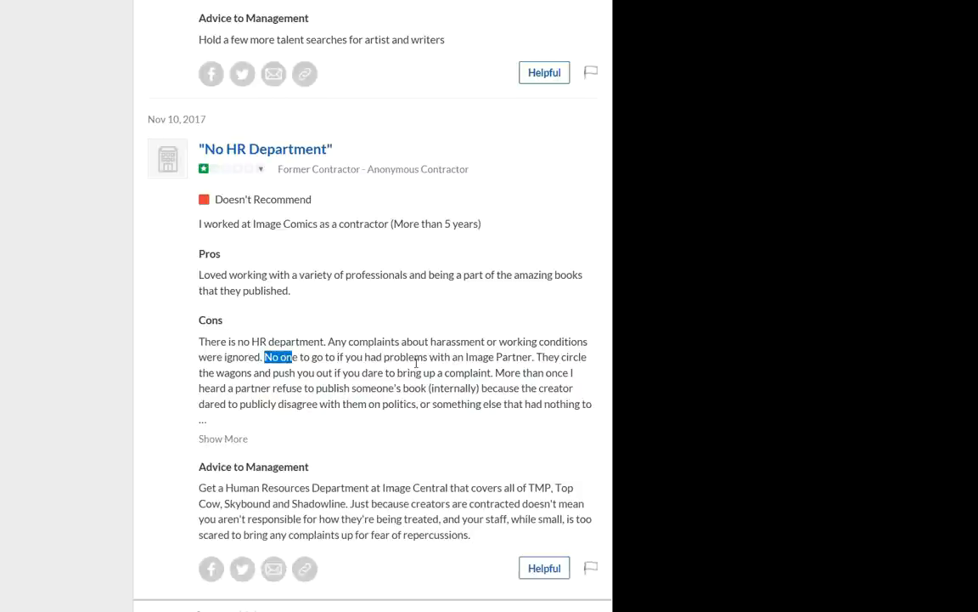
pyautogui.click(223, 438)
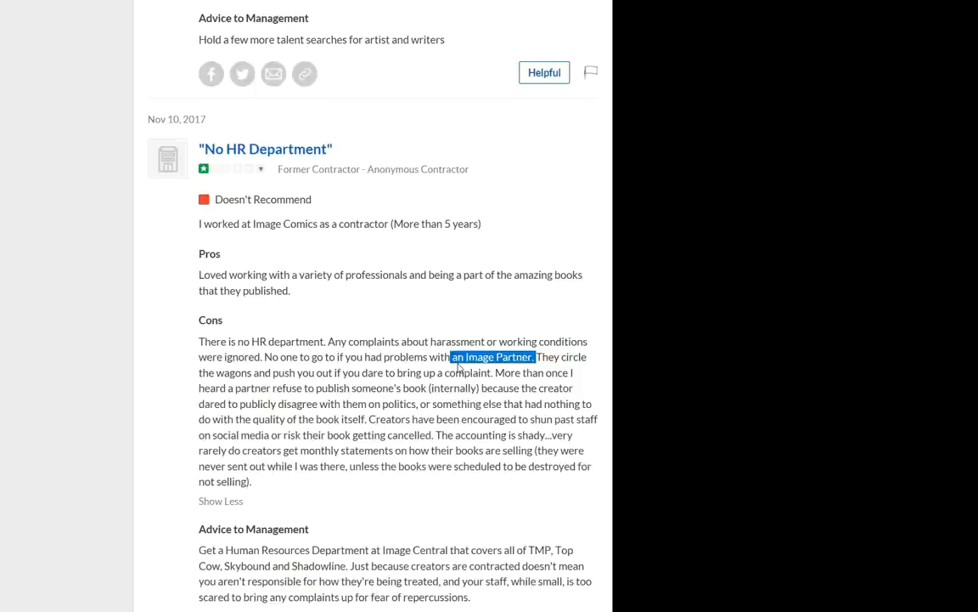
pyautogui.click(220, 500)
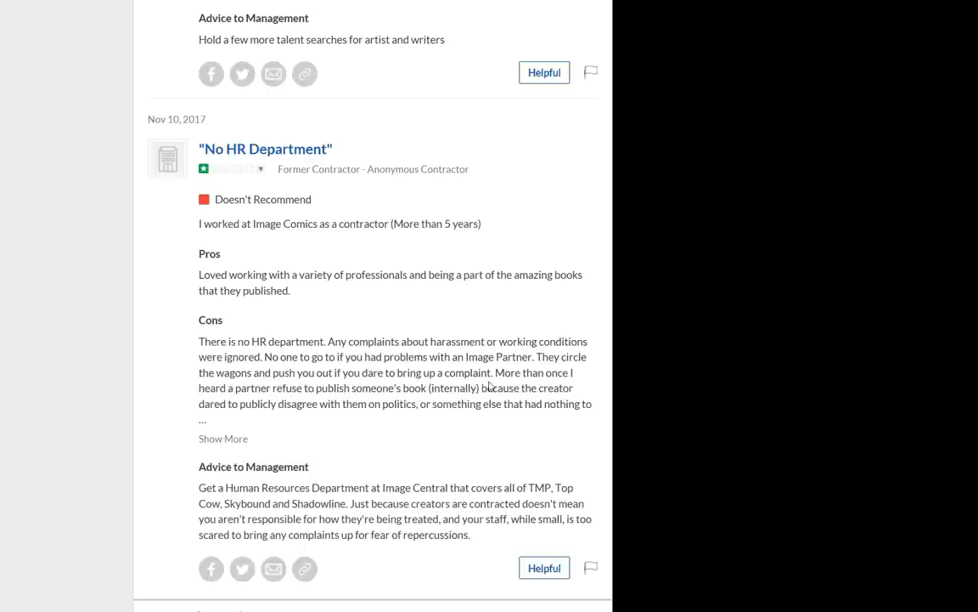
pyautogui.click(223, 438)
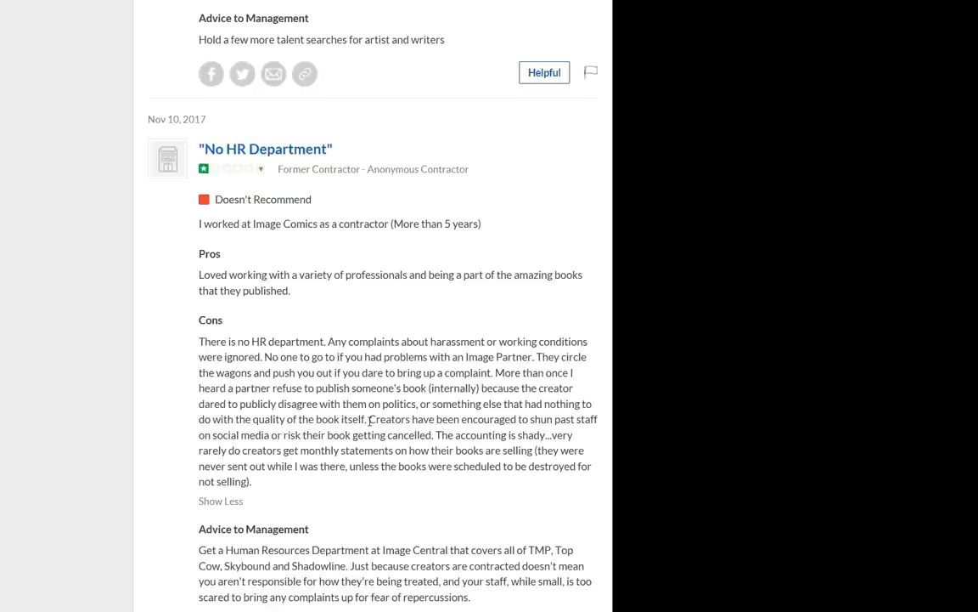
# Scroll past Sponsored Jobs to the start of the May 2015 'Sales/Marketing' review
pyautogui.scroll(-3)
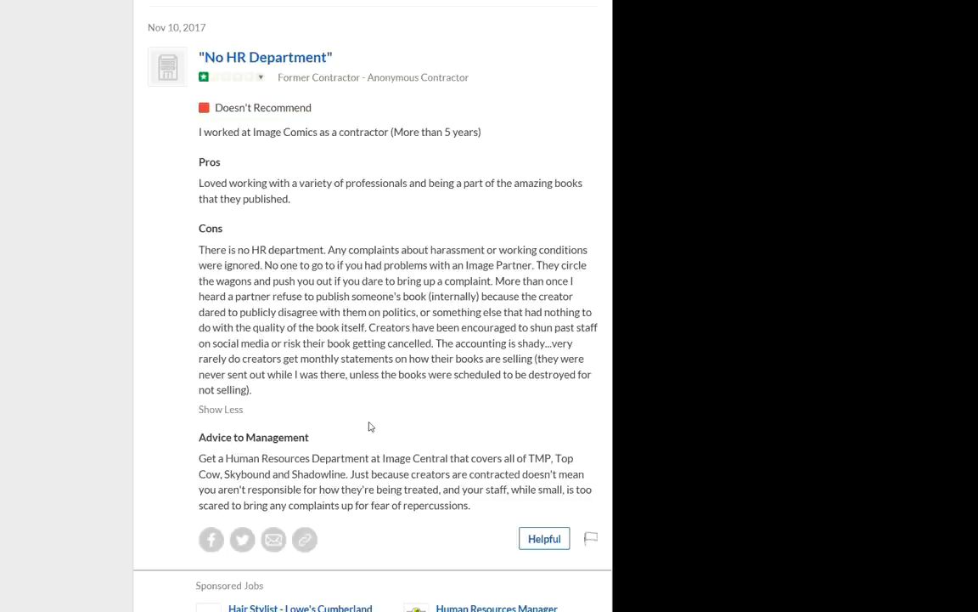
pyautogui.scroll(-3)
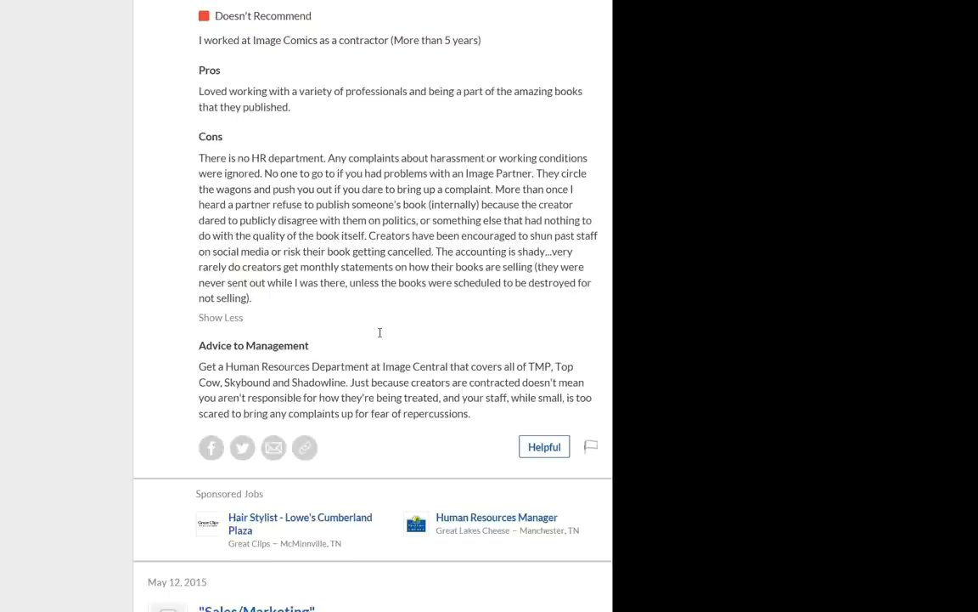
pyautogui.scroll(-3)
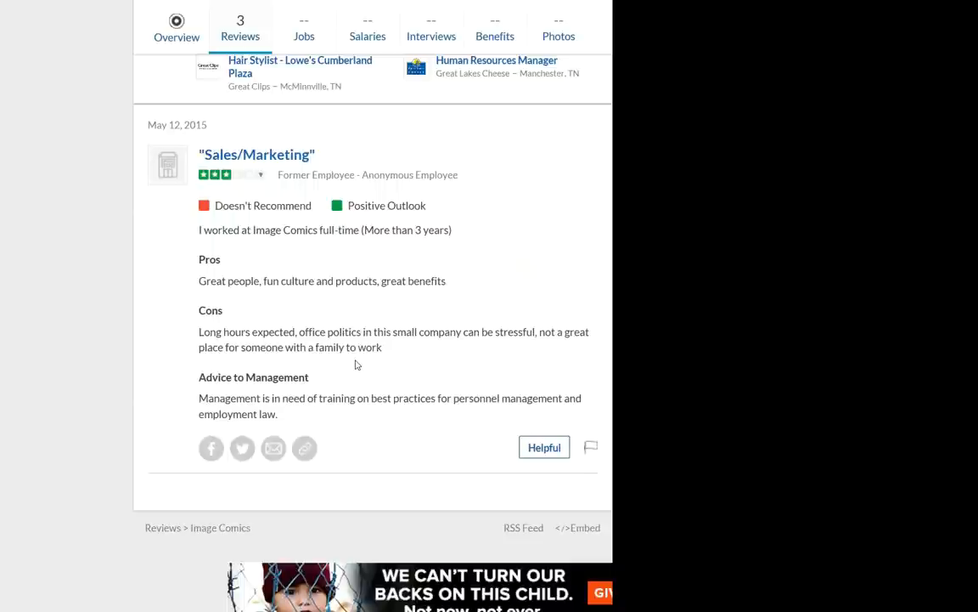
pyautogui.moveTo(334, 366)
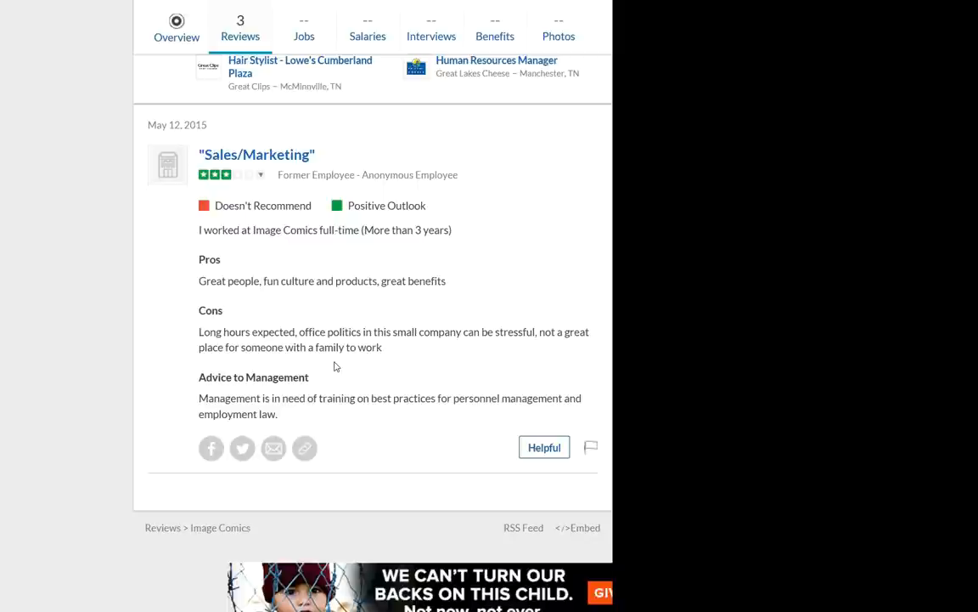
pyautogui.scroll(-3)
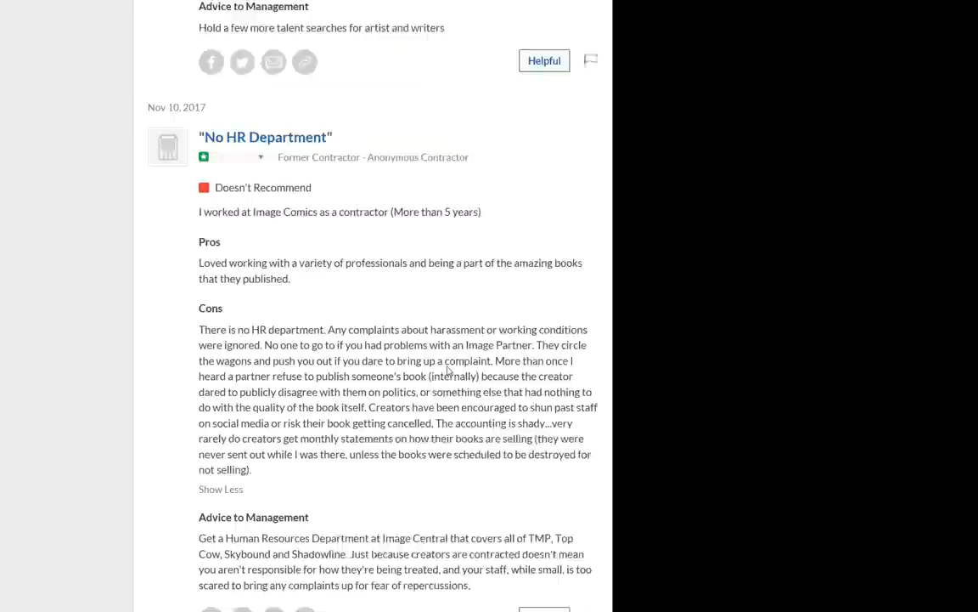